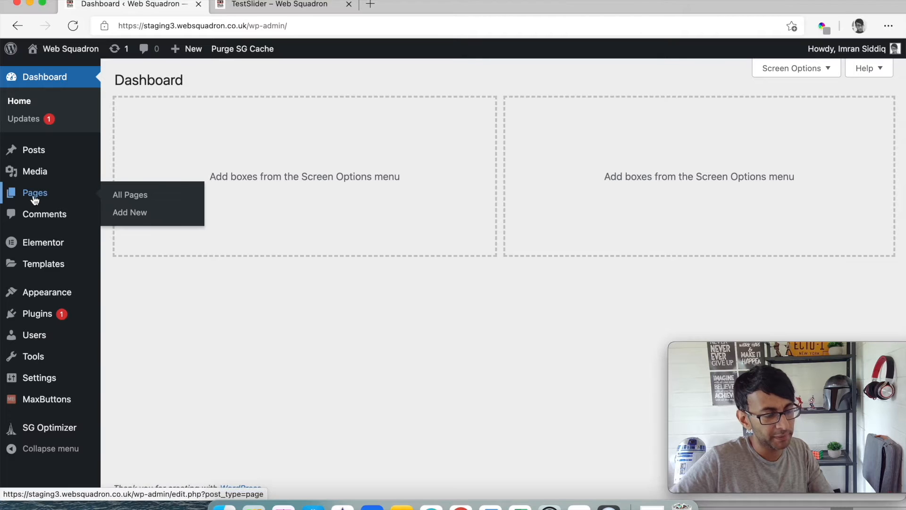
Step: Open the TestSlider page in Elementor and view the carousel's style settings
click(130, 194)
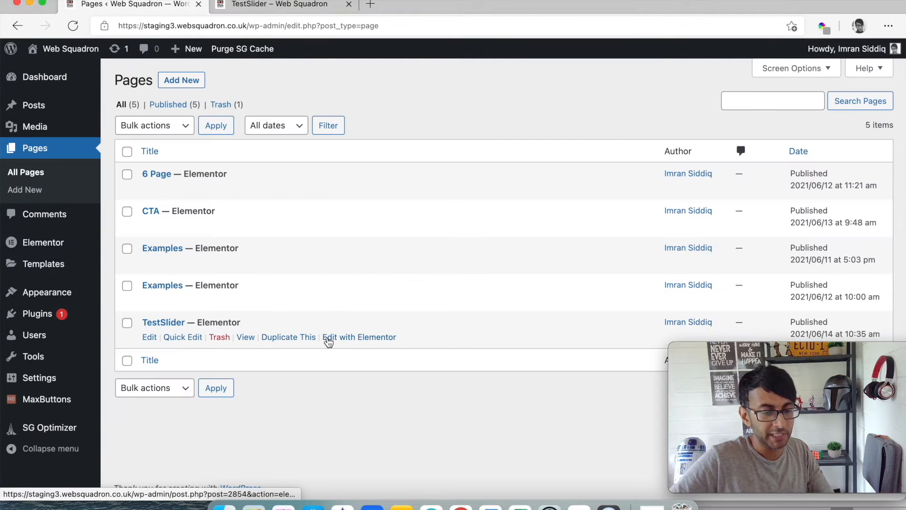
click(359, 337)
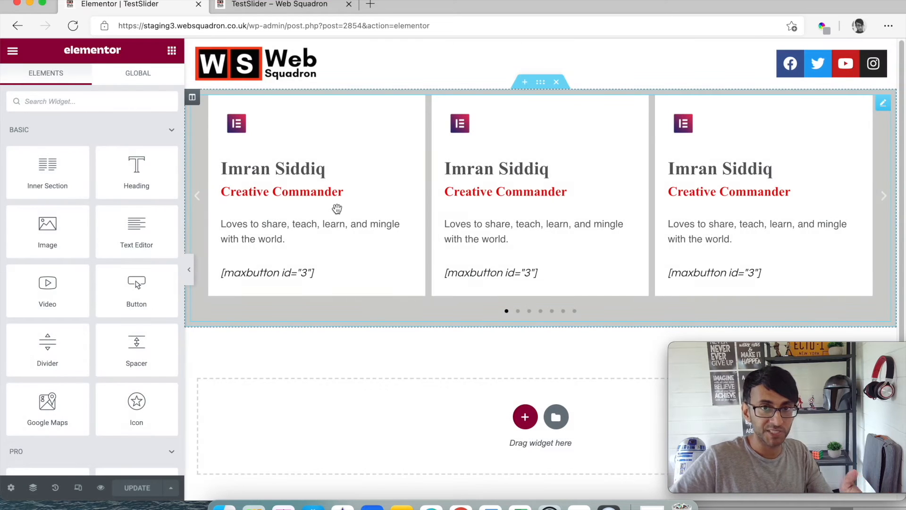
mouse_move(363, 202)
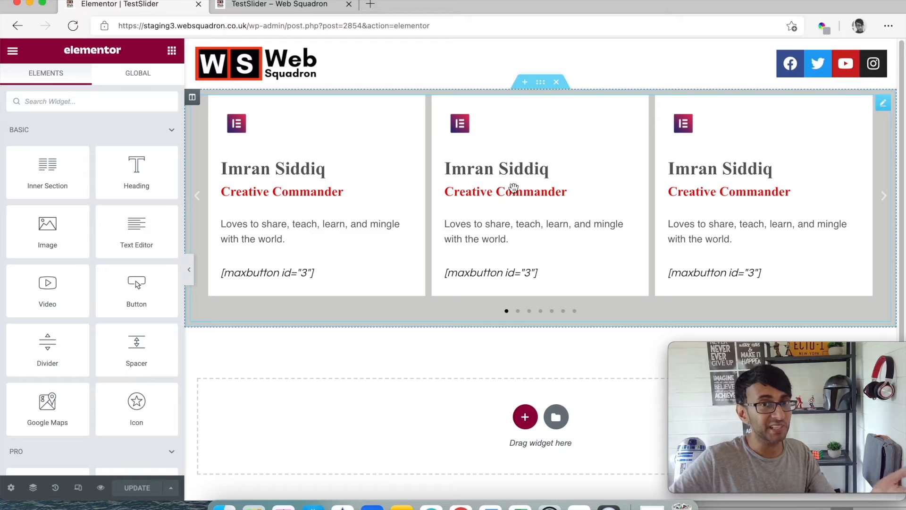
mouse_move(339, 236)
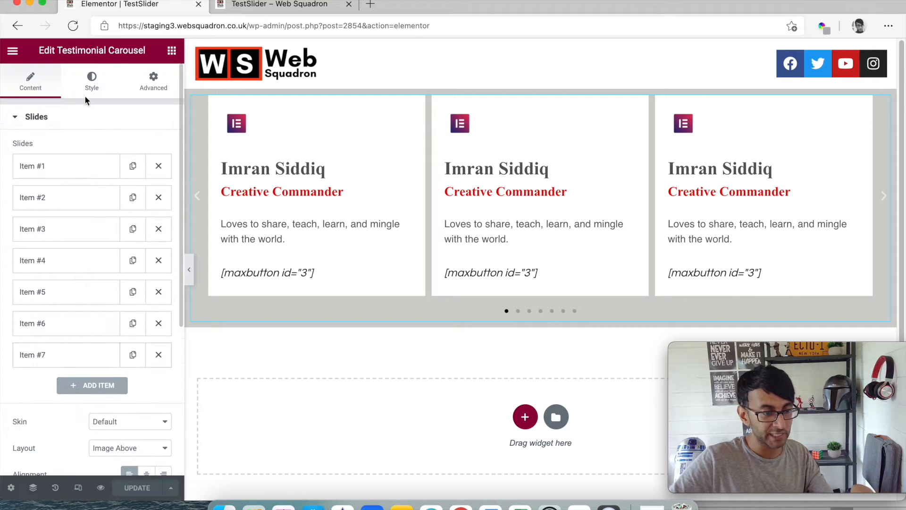
click(92, 79)
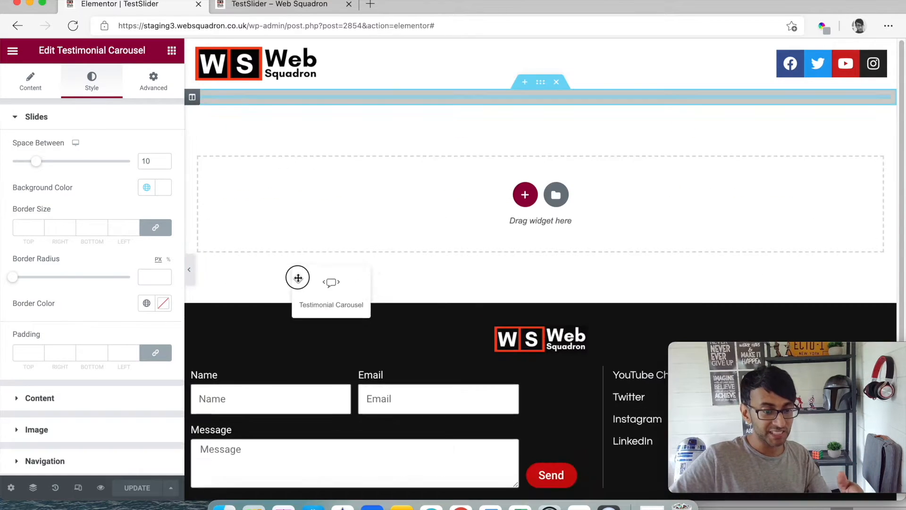
click(297, 278)
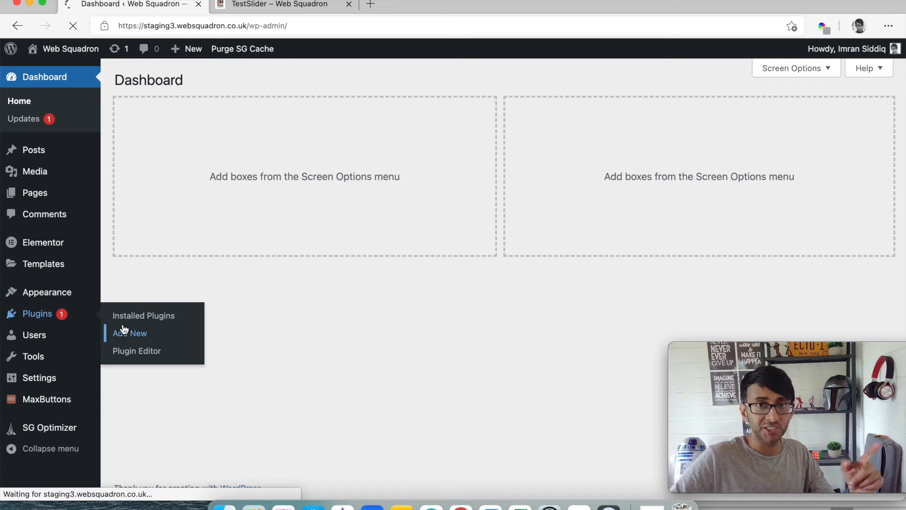
Step: Search Add New plugins for 'maxbuttons', showing MaxButtons already active
click(129, 333)
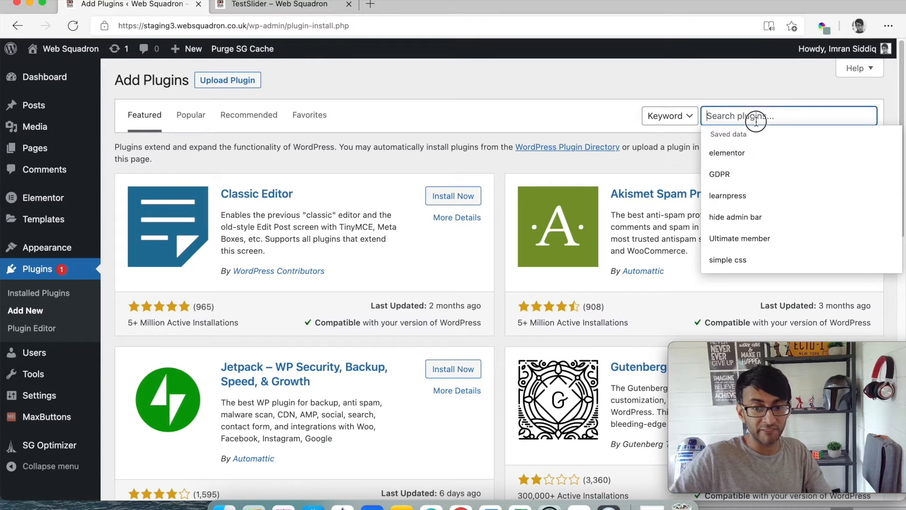
text(maxbutton)
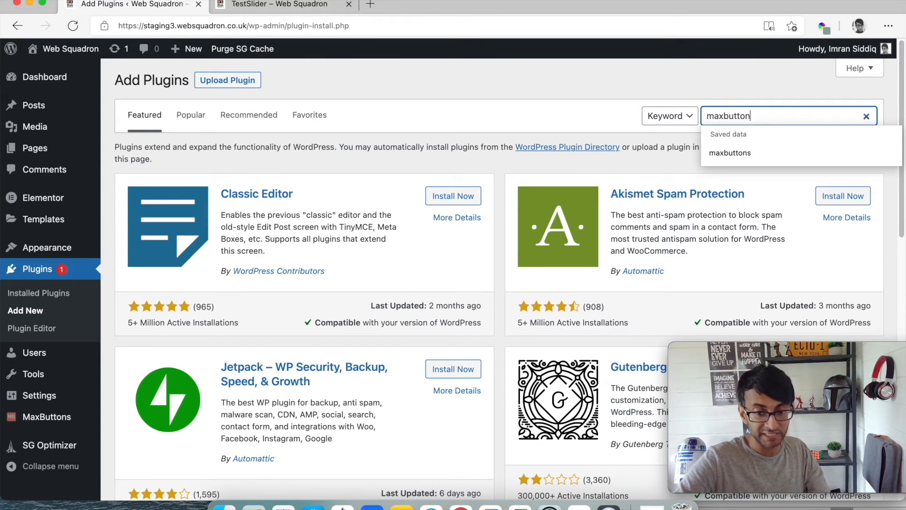
click(730, 153)
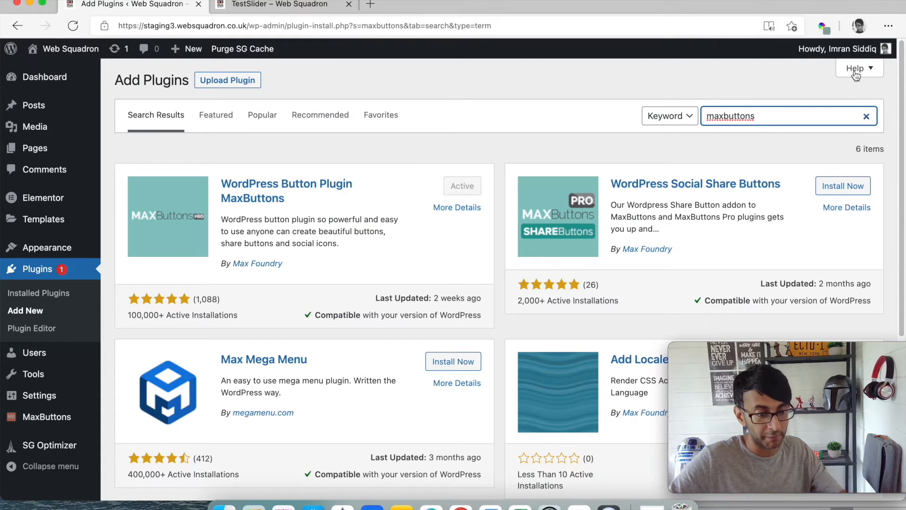
mouse_move(444, 230)
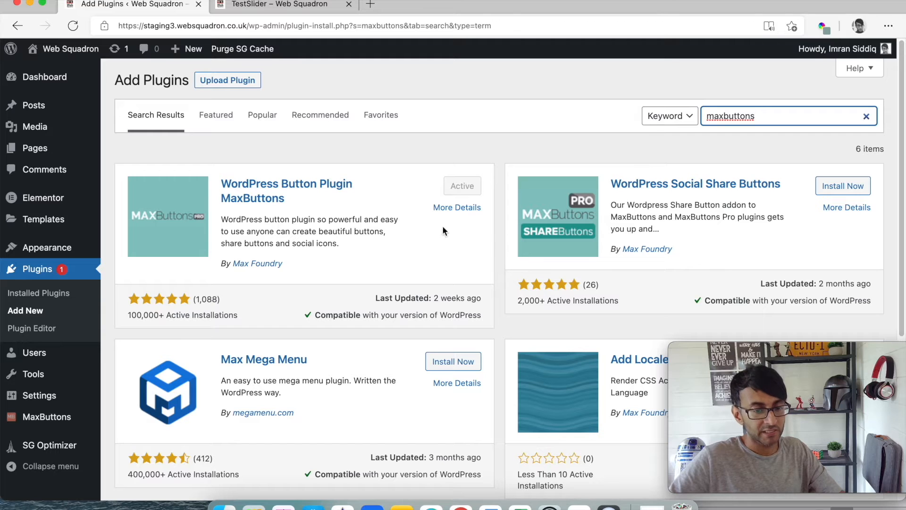
mouse_move(241, 303)
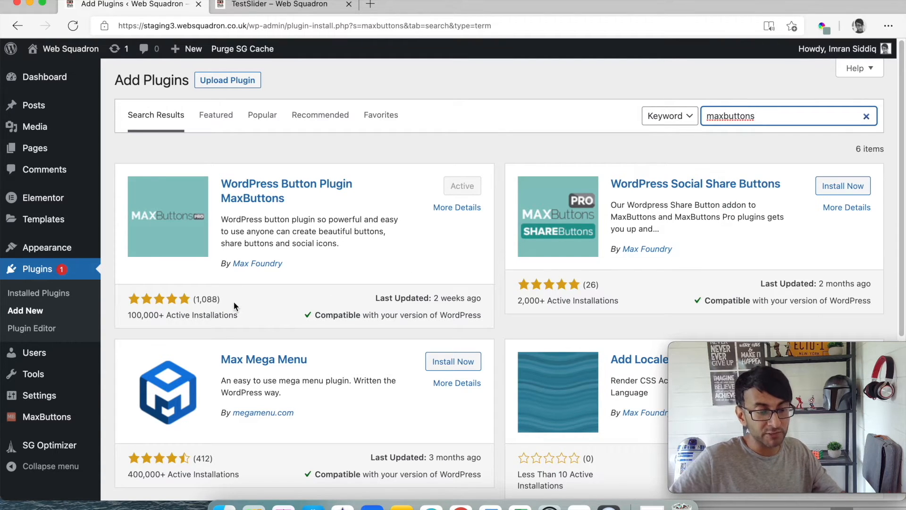
mouse_move(194, 336)
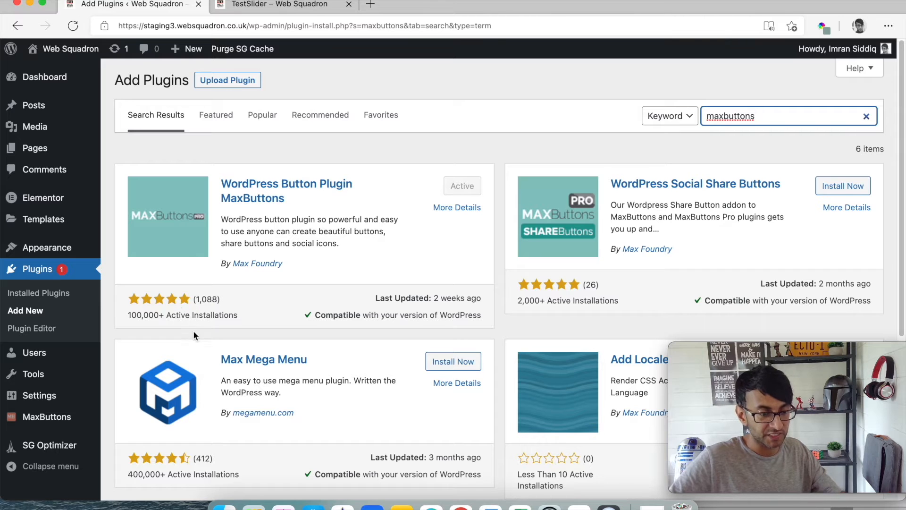
mouse_move(288, 302)
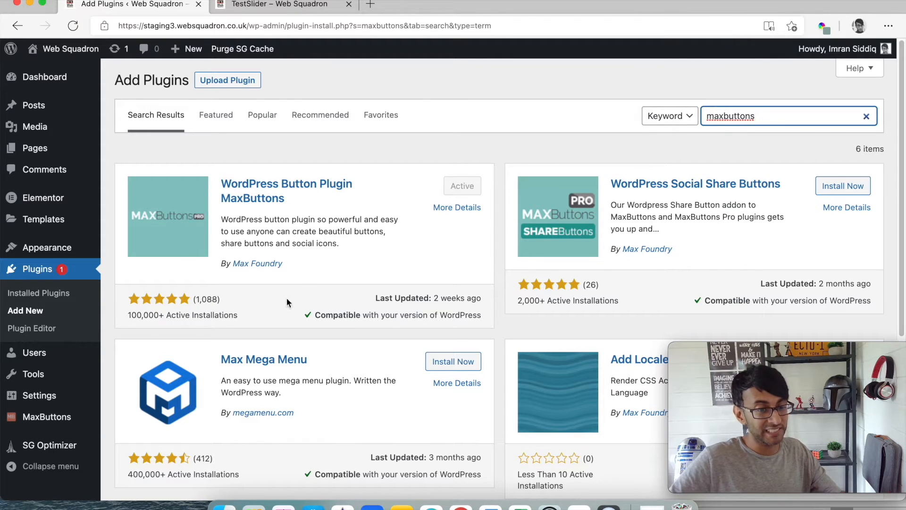
mouse_move(332, 234)
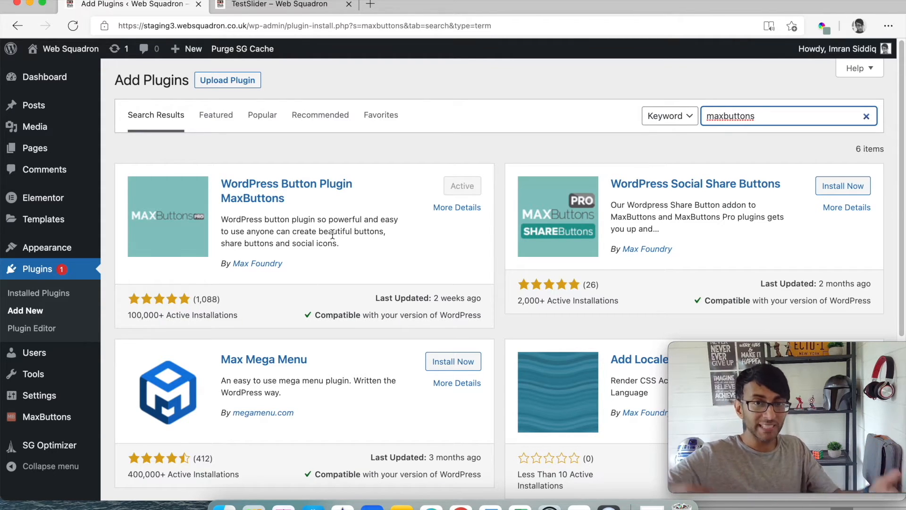
mouse_move(19, 352)
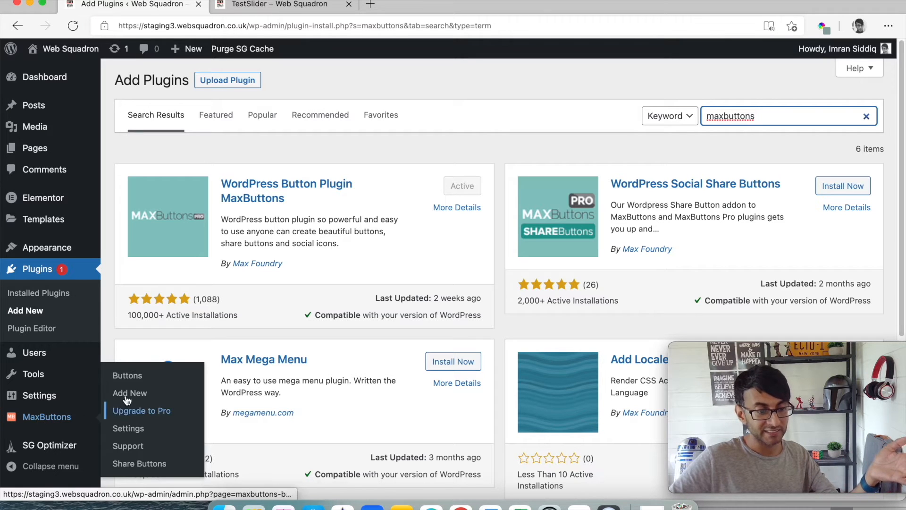
click(130, 393)
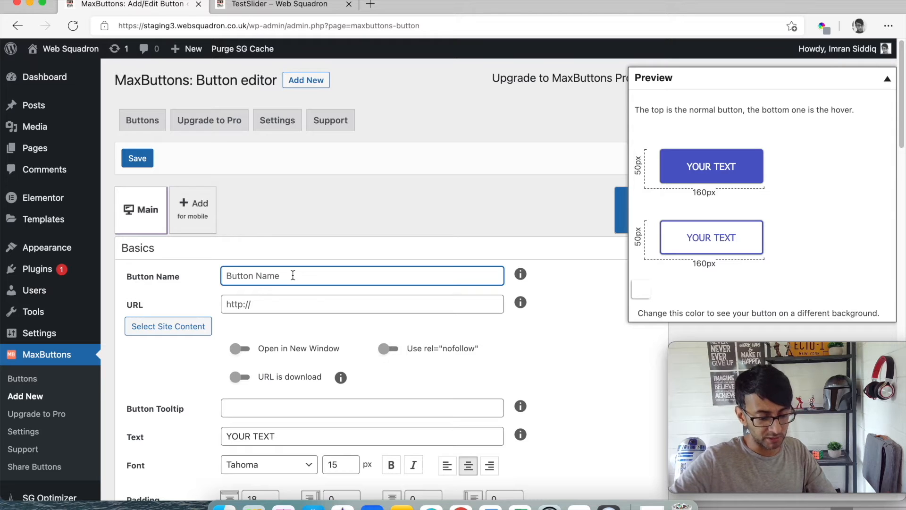
text(Yo)
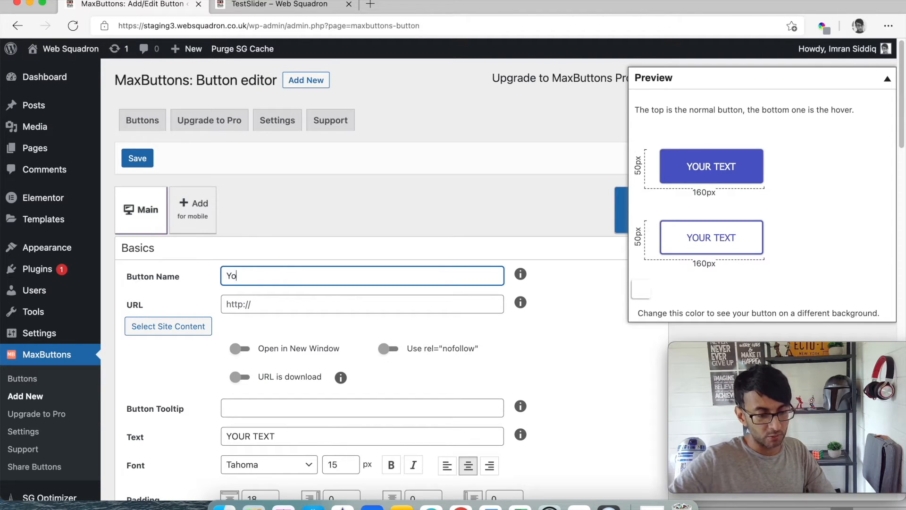
text(web)
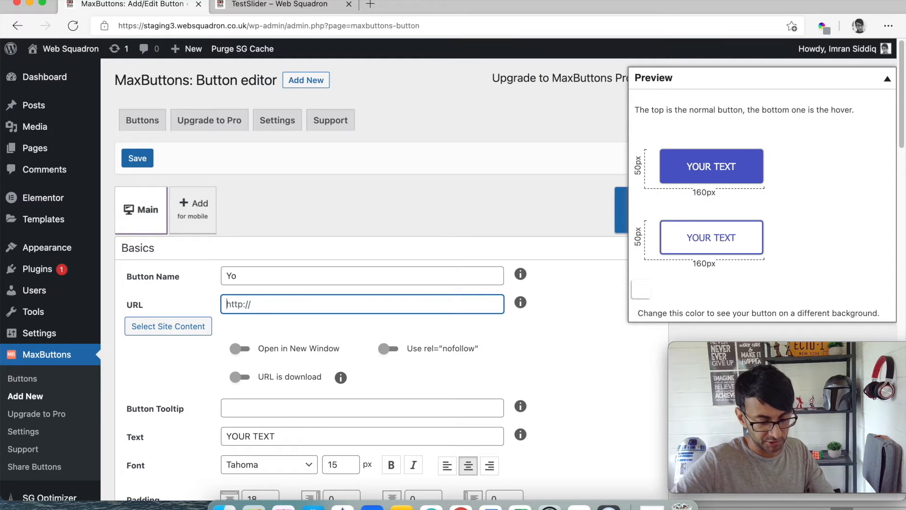
text(https://websquadron.co.uk/)
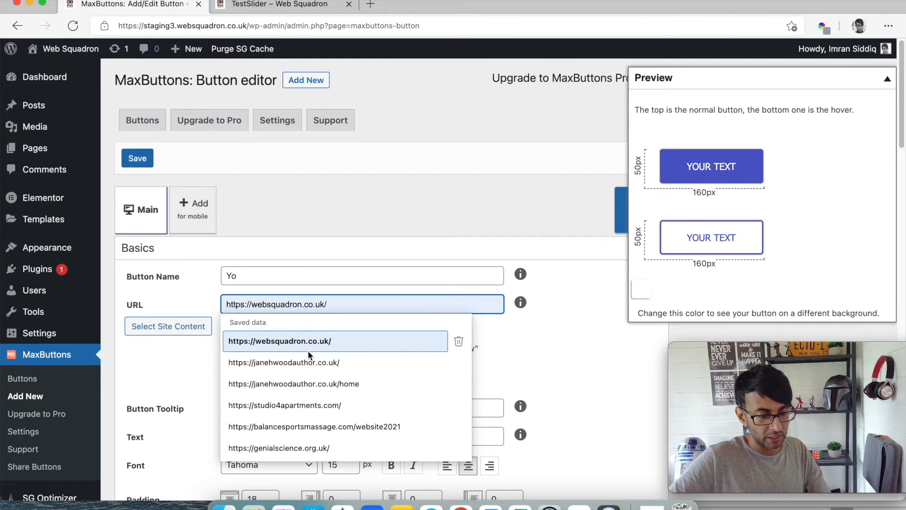
click(279, 340)
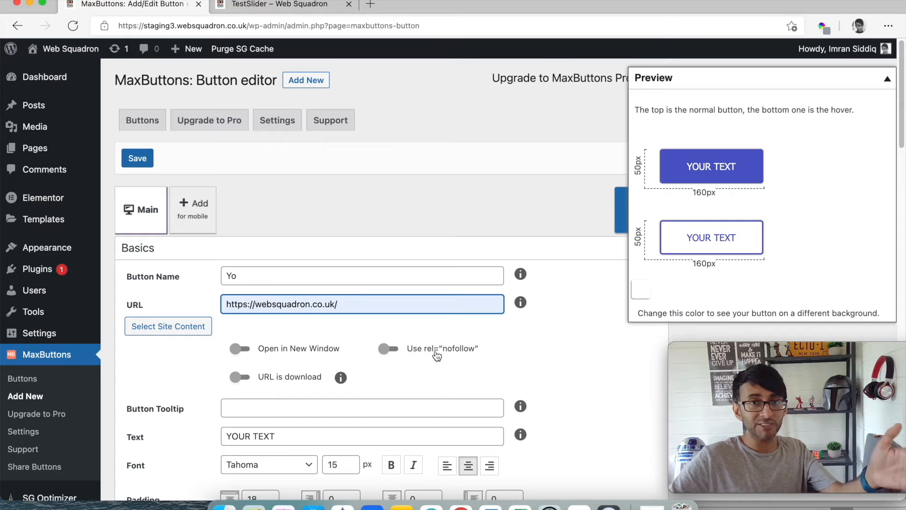
Step: Set all four Border radius fields to 25 px for fully rounded corners
scroll(down, 3)
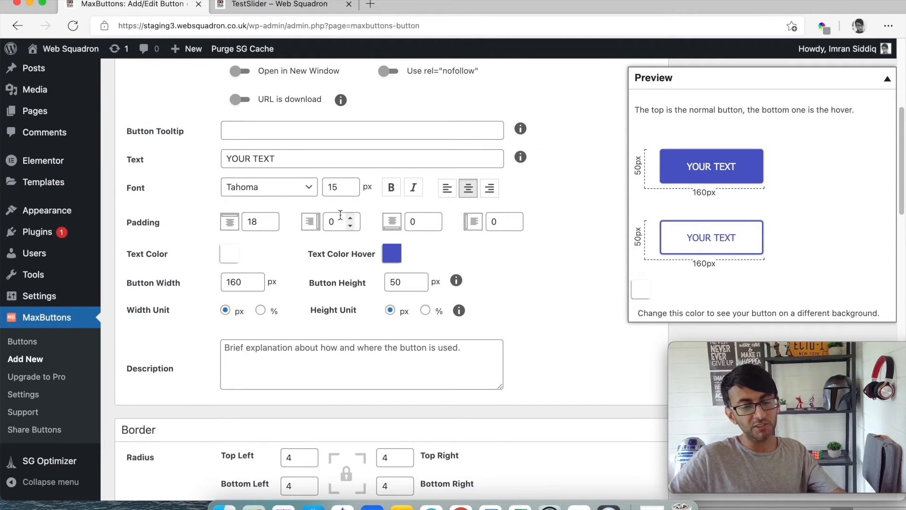
scroll(down, 3)
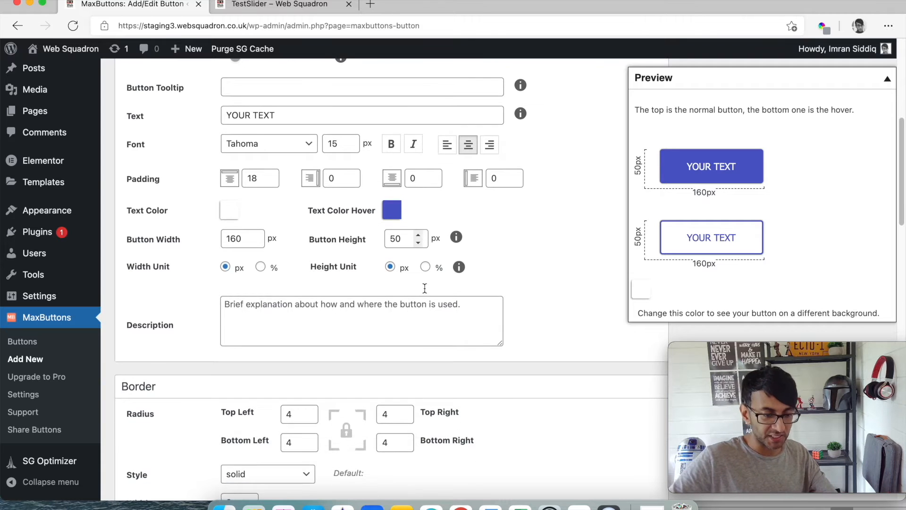
scroll(down, 3)
text(25)
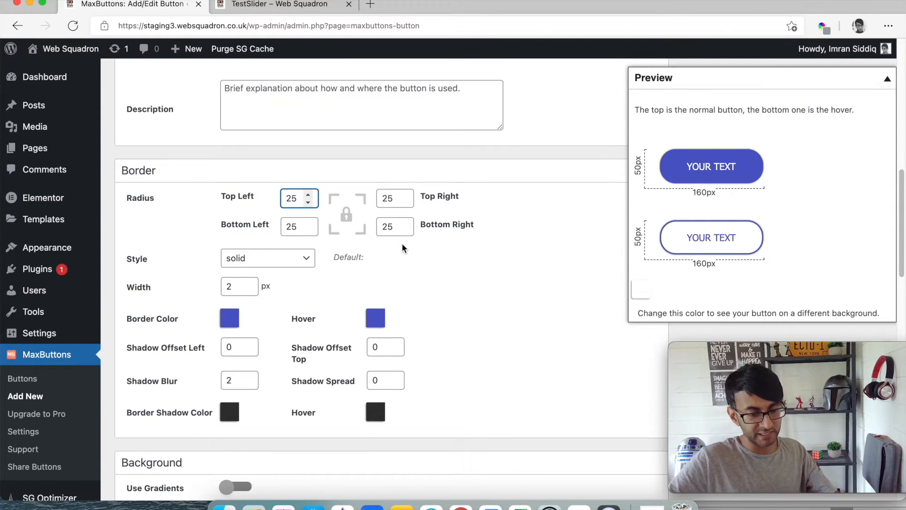
scroll(up, 3)
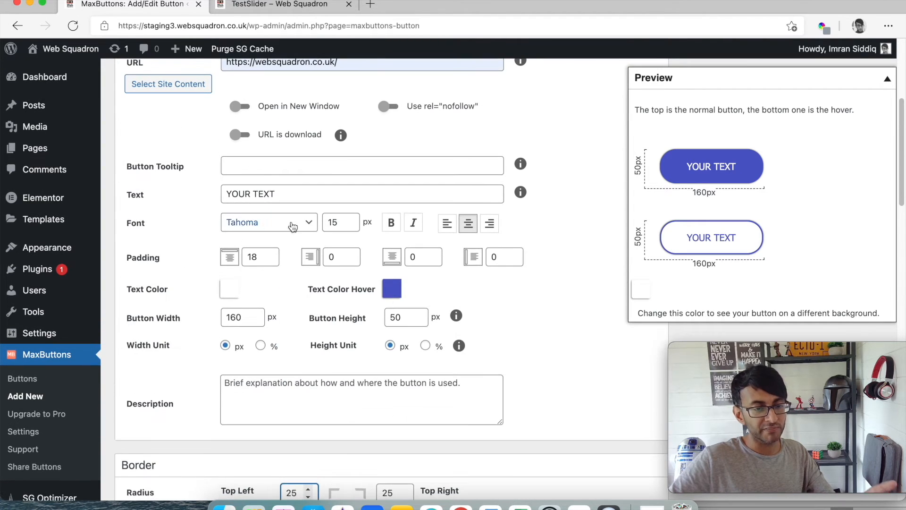
scroll(down, 3)
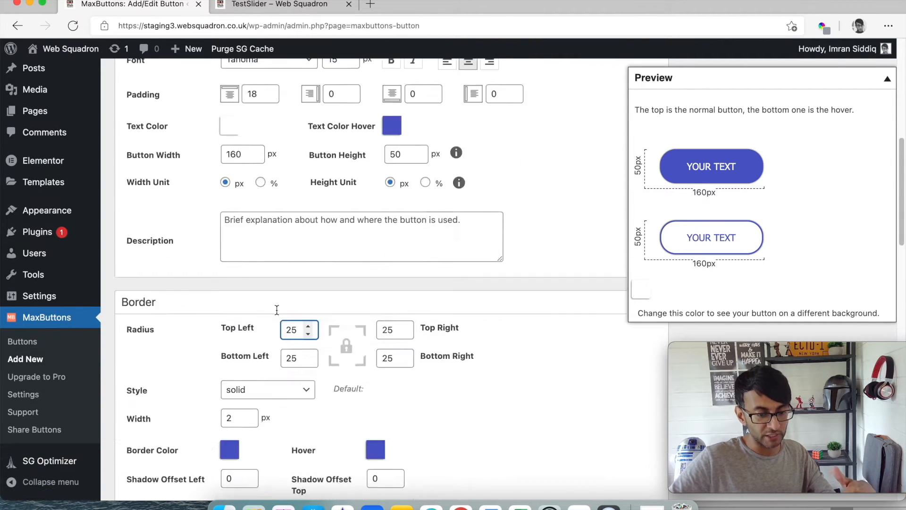
scroll(down, 3)
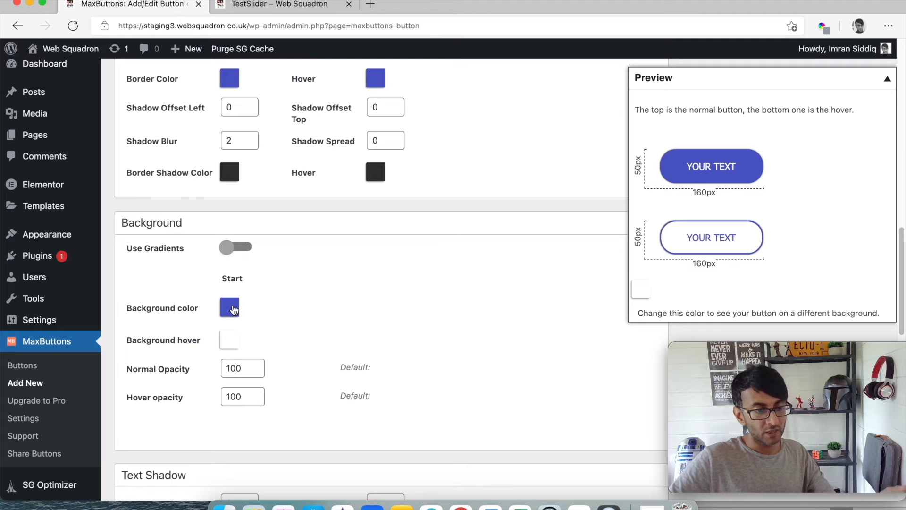
mouse_move(238, 332)
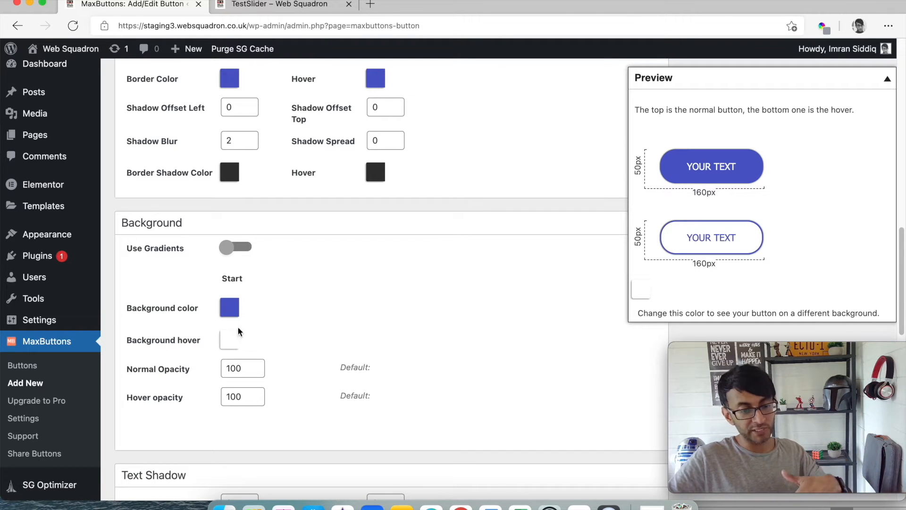
scroll(down, 3)
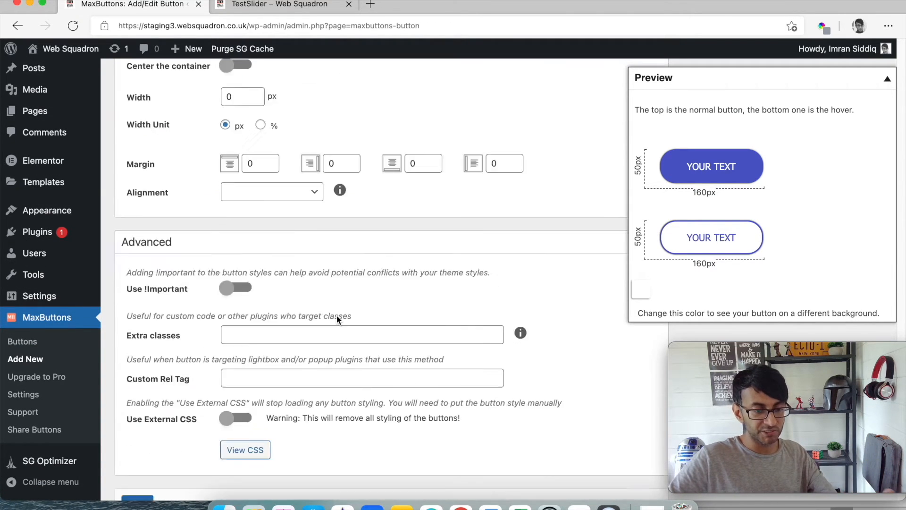
scroll(up, 3)
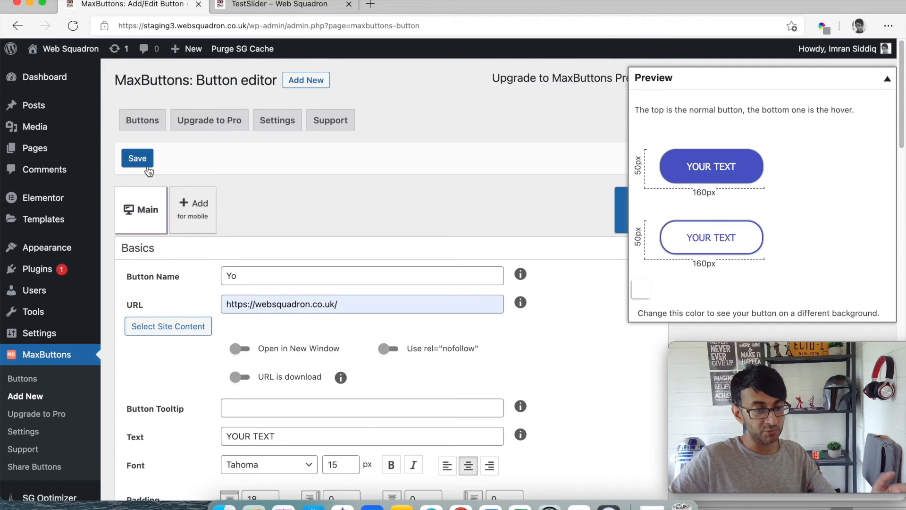
Step: Save the 'Yo' button and copy its [maxbutton id="4"] shortcode
click(138, 158)
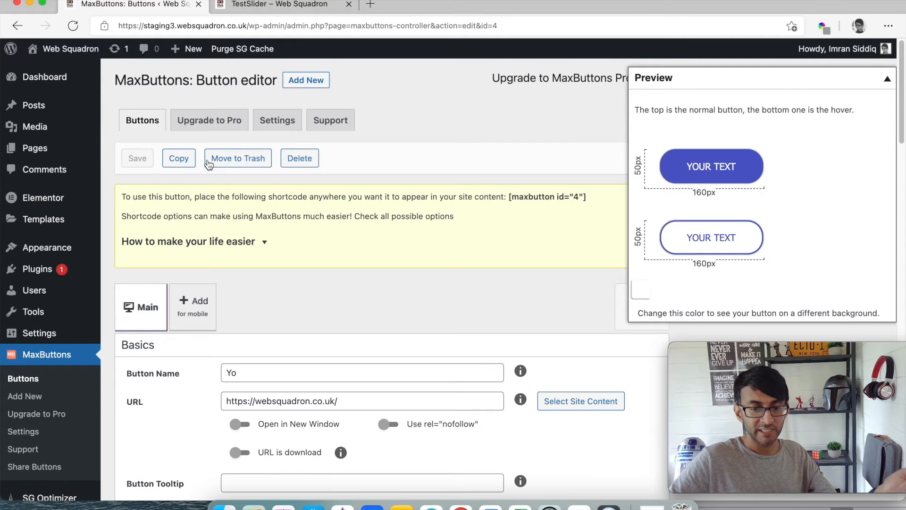
double_click(546, 197)
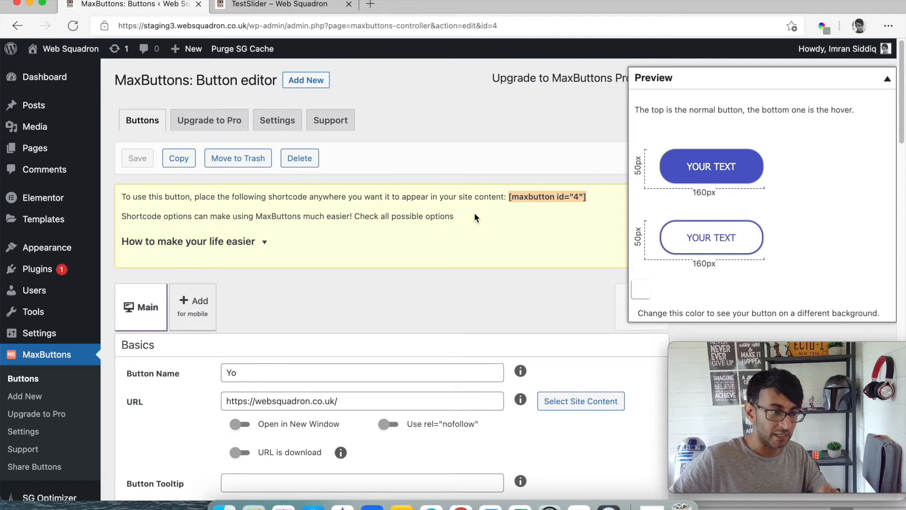
Step: View the MaxButtons button list, then go to Pages > All Pages
click(22, 377)
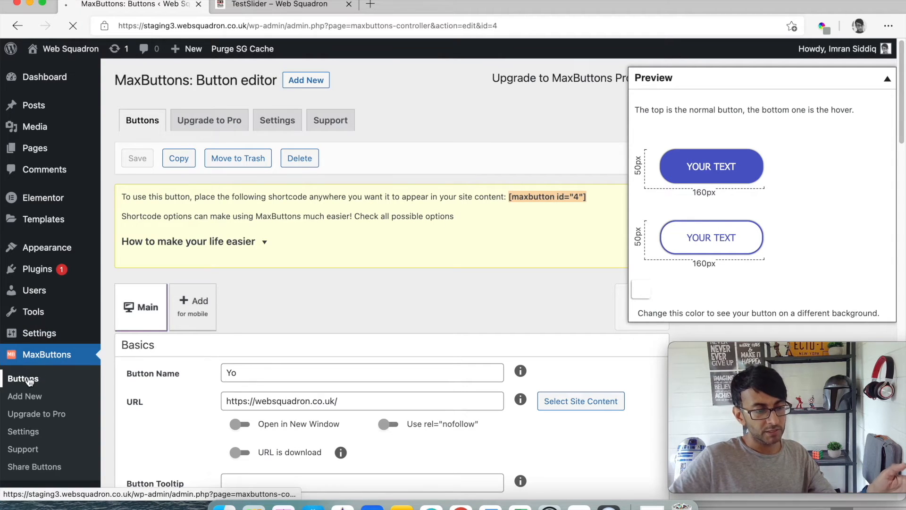
click(23, 378)
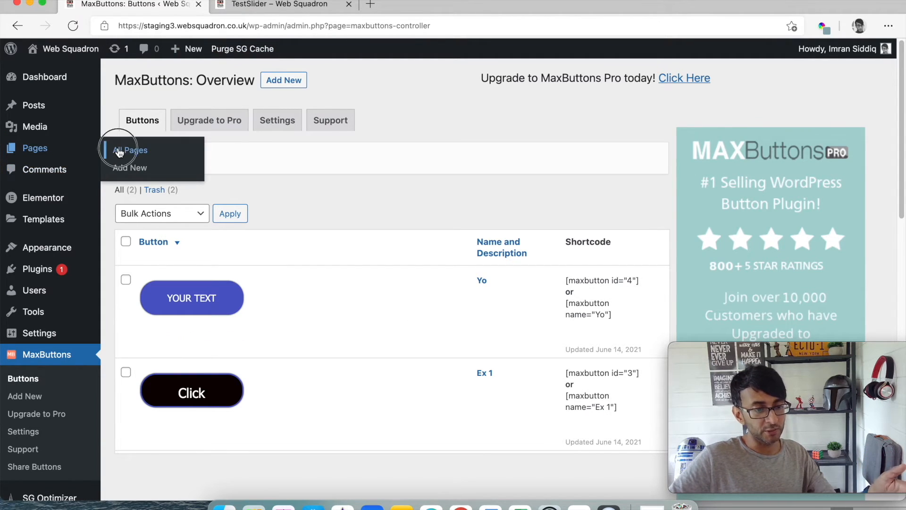
click(130, 150)
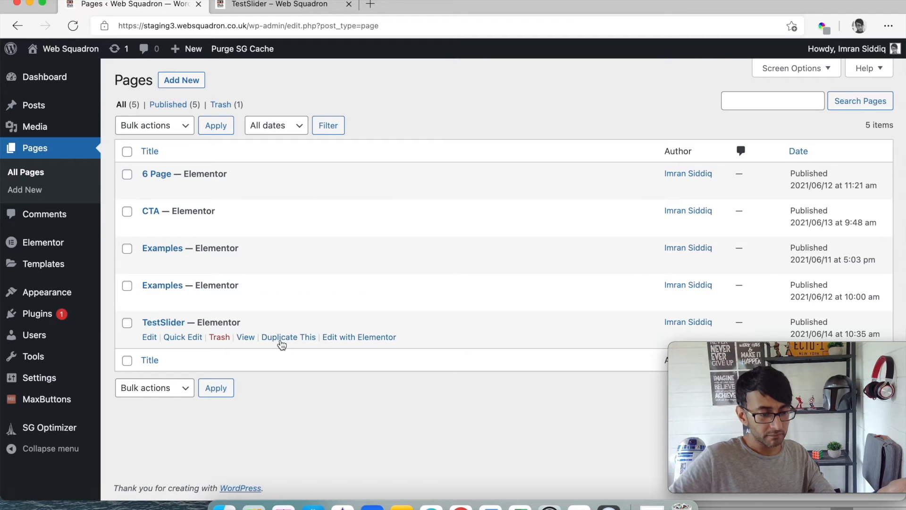
Step: Insert [maxbutton id="4"] into the carousel's first slide and update the TestSlider page
click(358, 337)
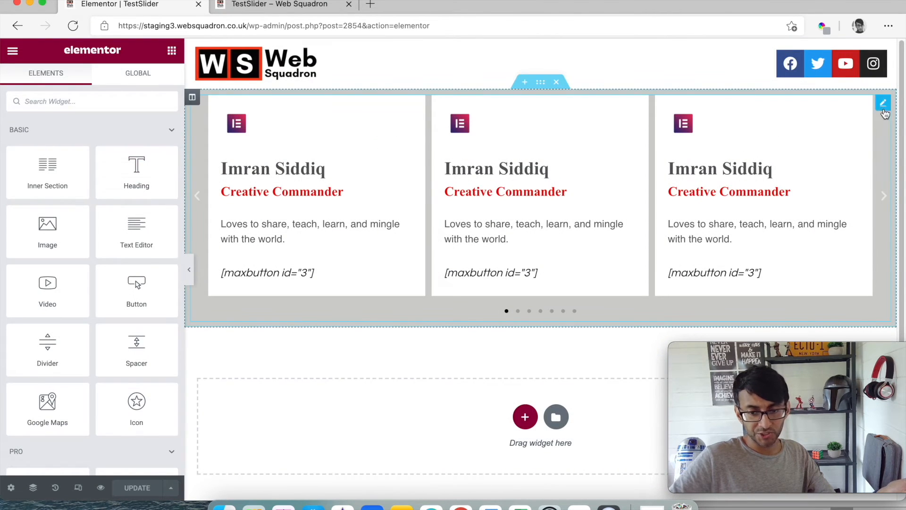
click(884, 103)
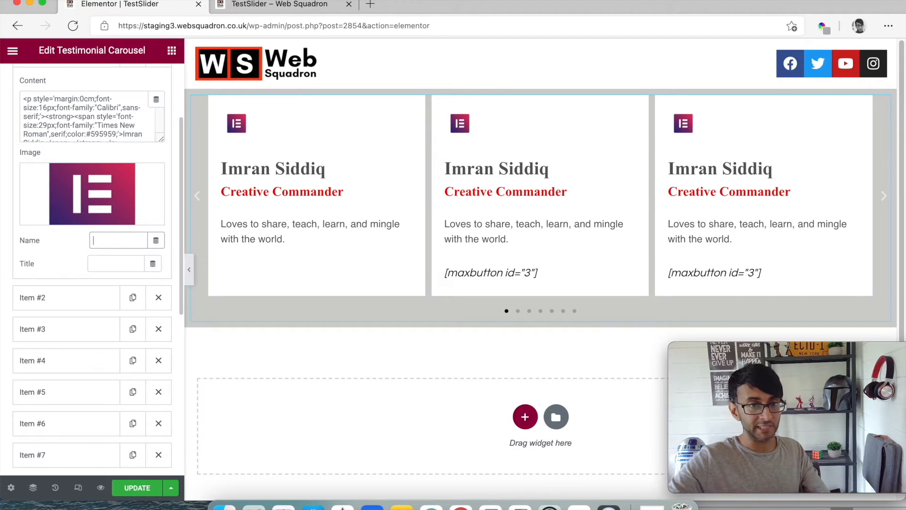
text([maxbutton id="4"])
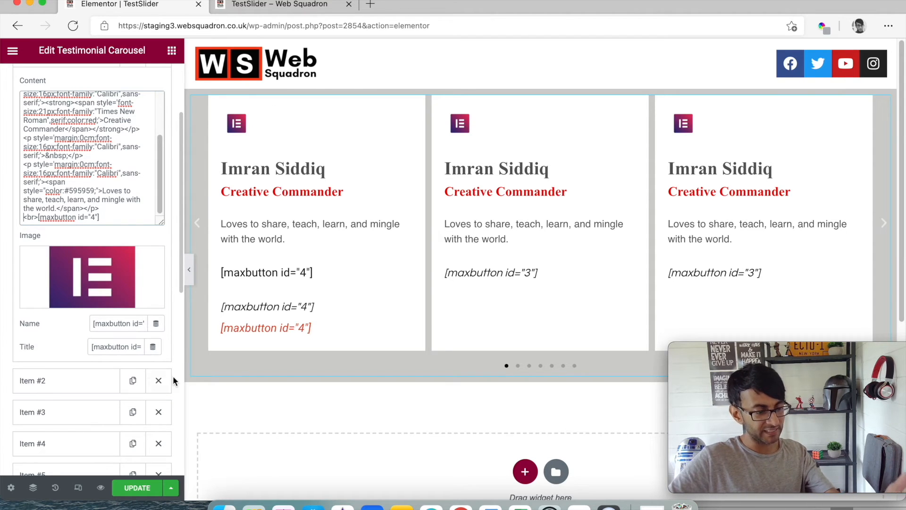
click(136, 487)
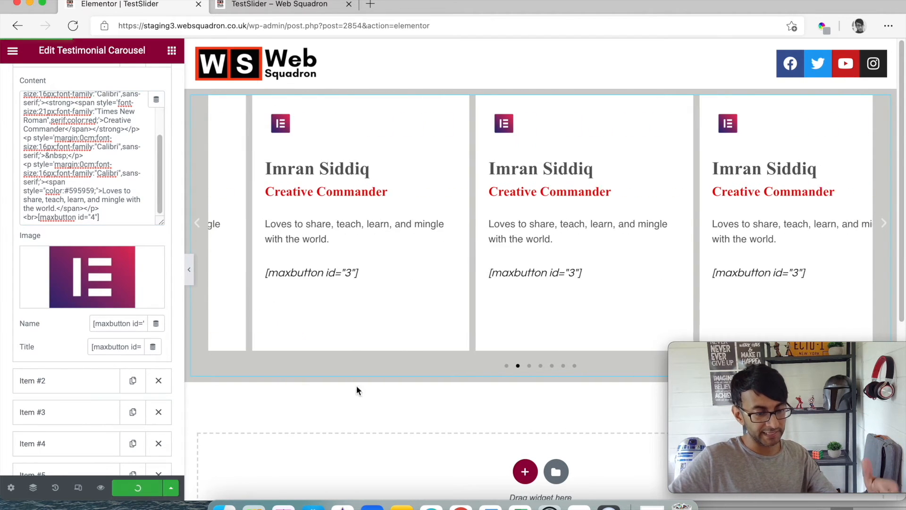
click(283, 5)
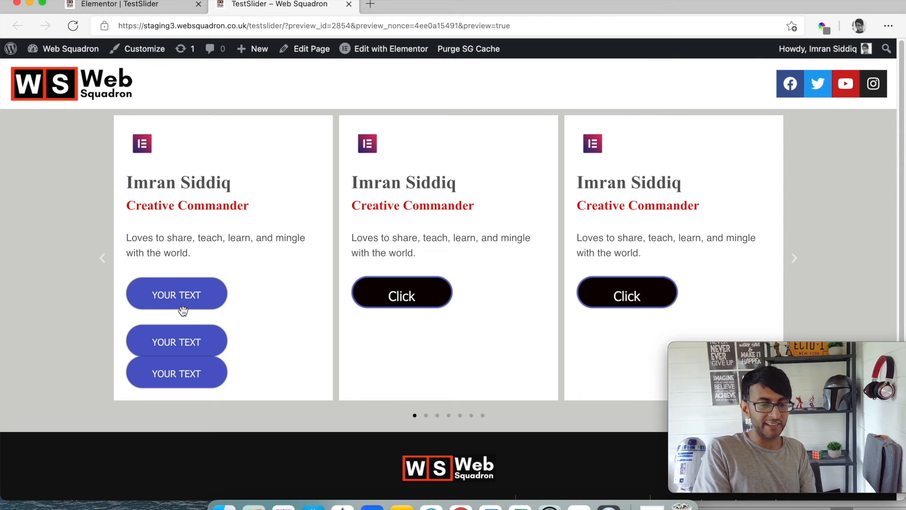
mouse_move(422, 175)
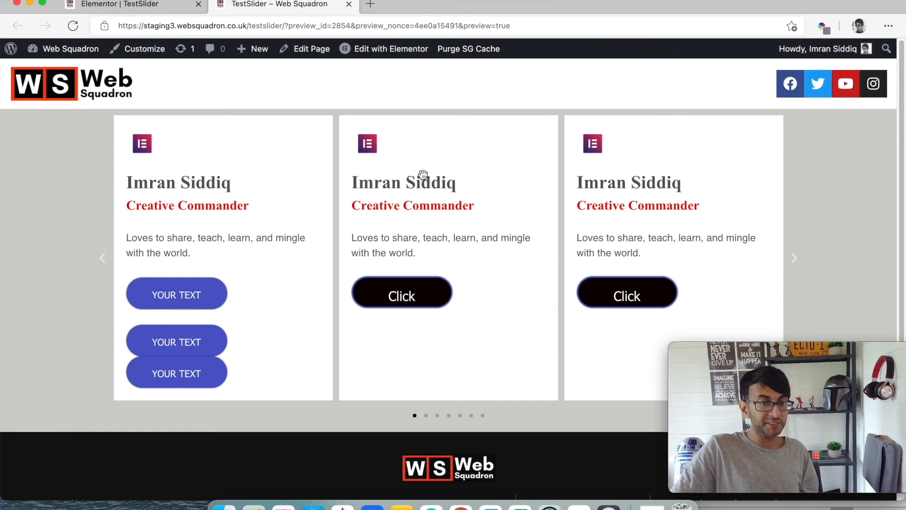
mouse_move(686, 277)
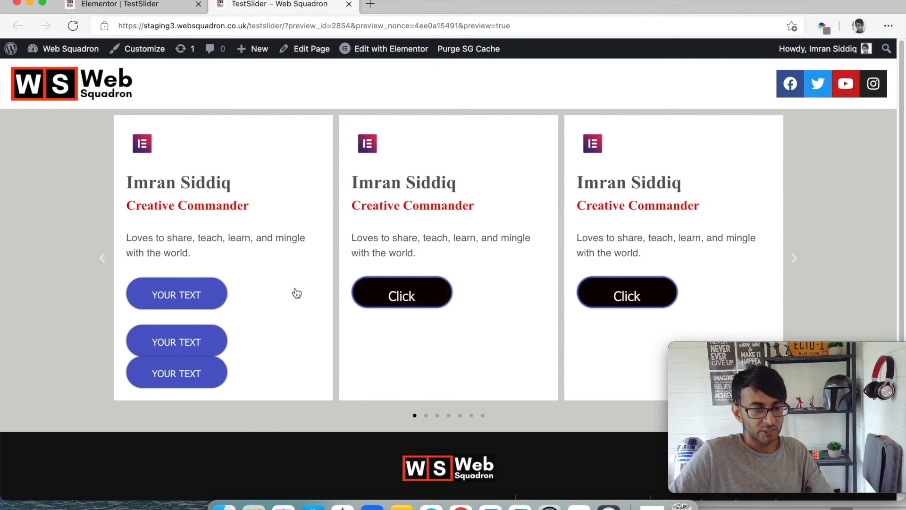
mouse_move(176, 295)
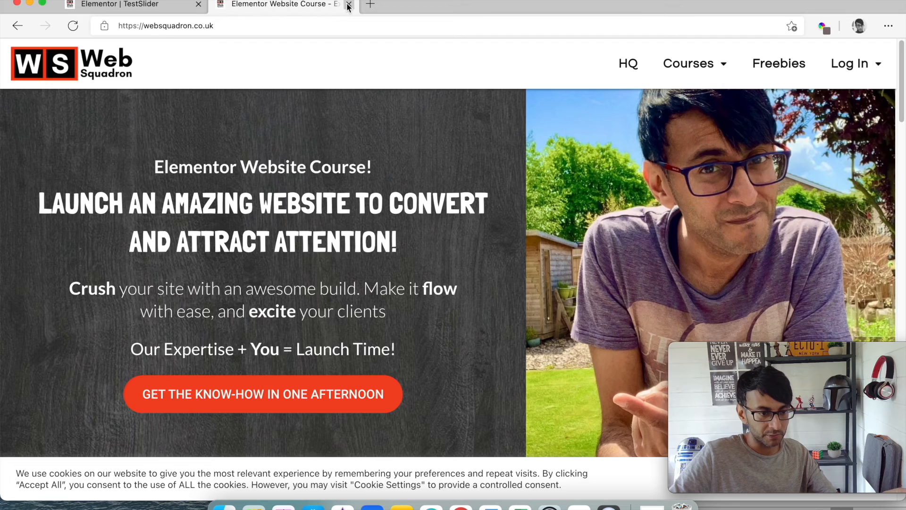
Step: Close the page preview and return to the Elementor editor
click(348, 5)
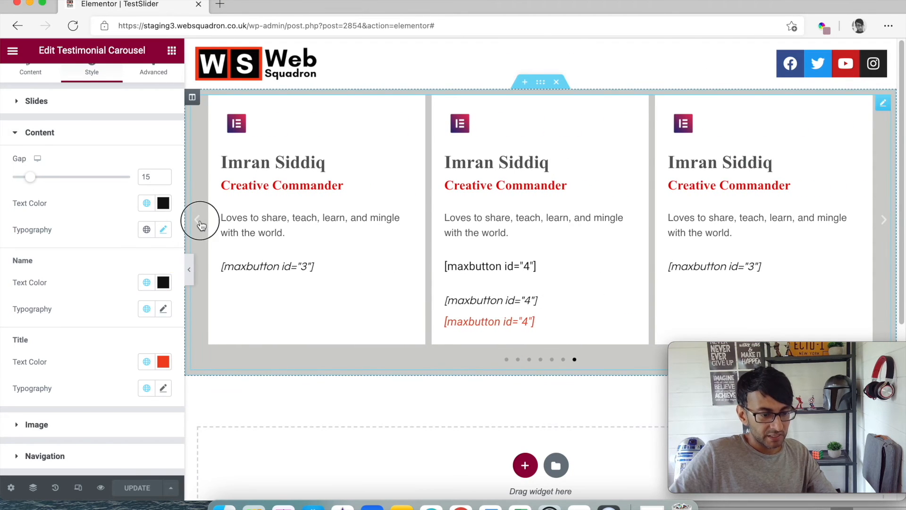